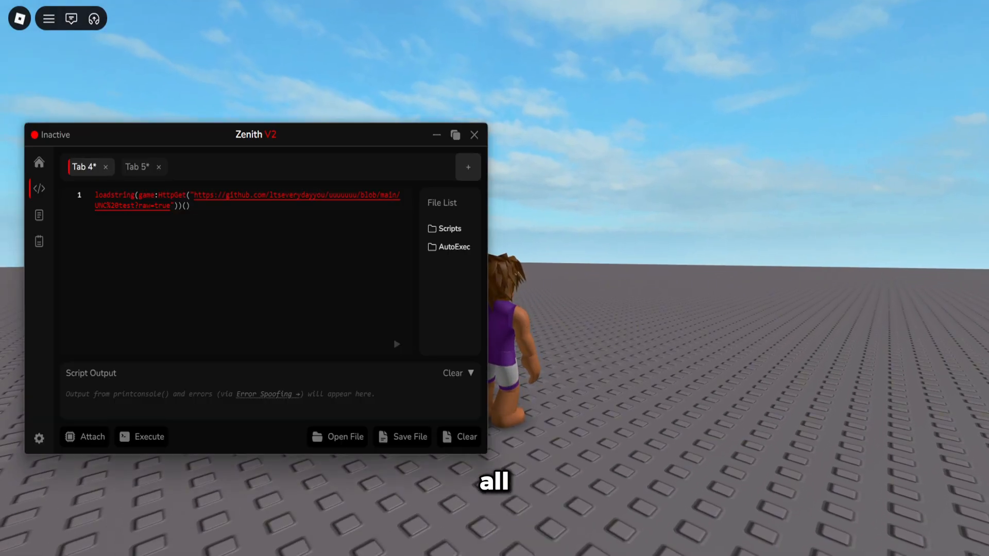
Attach Zenith V2 to the running Roblox game and execute the UNC test loadstring
{"action": "left_click", "coordinate": [149, 436]}
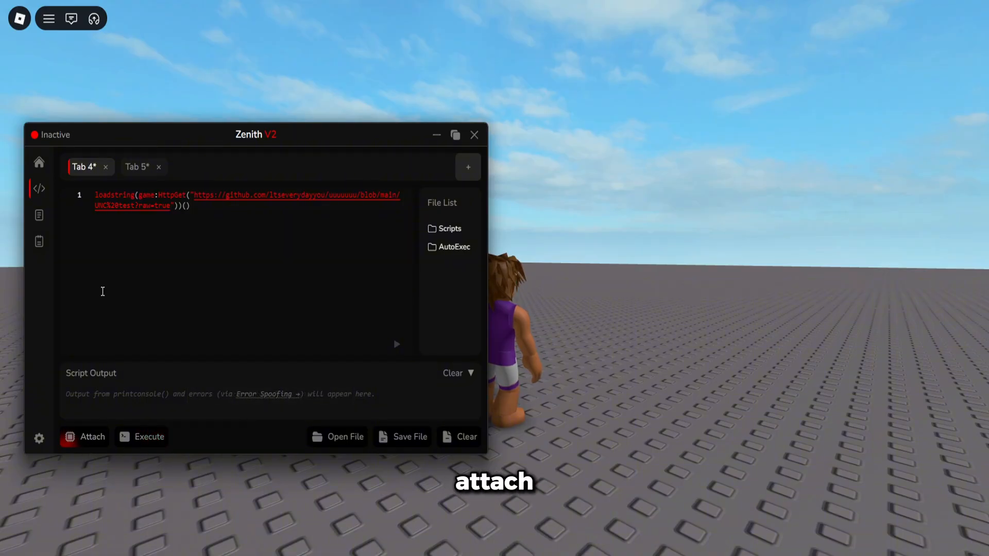
{"action": "left_click", "coordinate": [92, 436]}
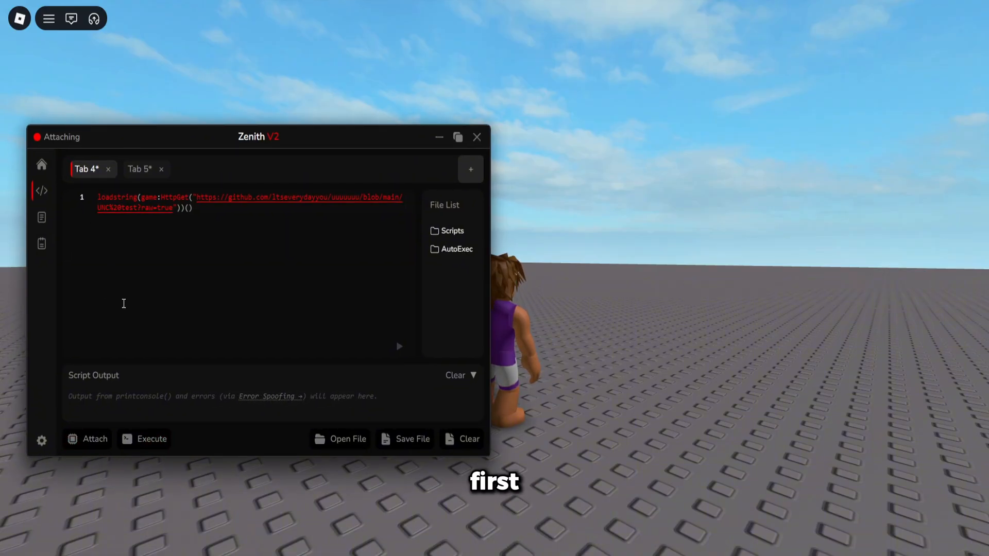
{"action": "left_click", "coordinate": [151, 439]}
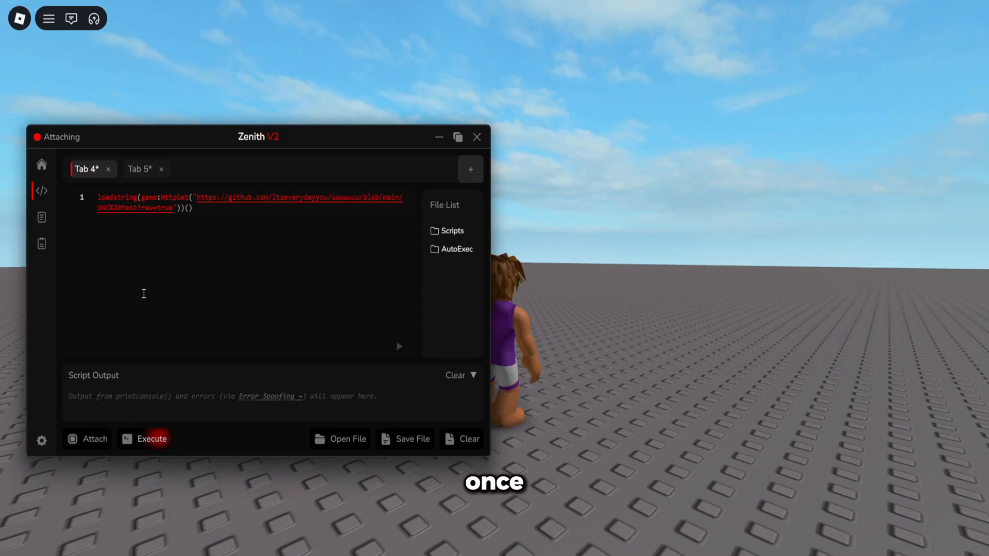
{"action": "left_click", "coordinate": [145, 438]}
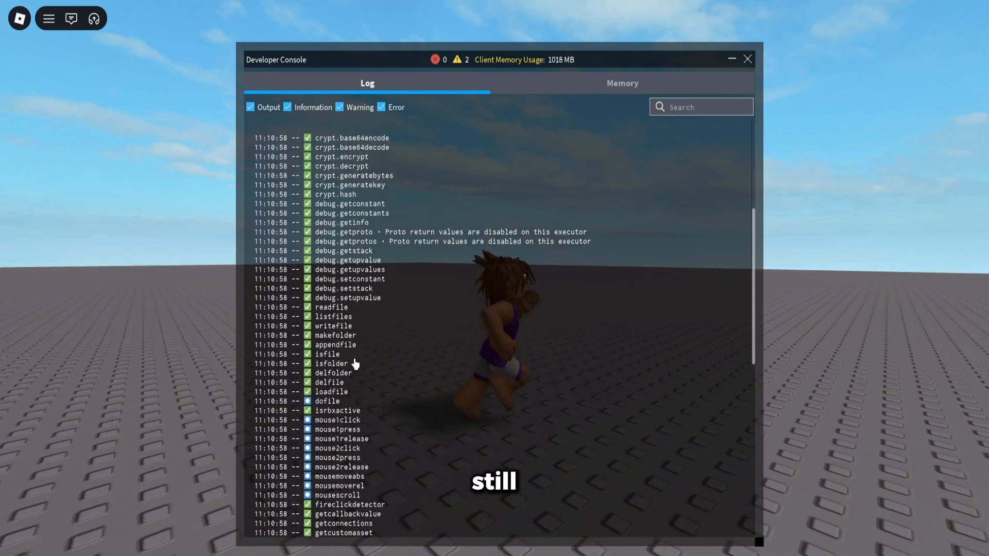
Scroll to the UNC summary (98% success, 81 of 83 passed) and close the console
{"action": "scroll", "scroll_direction": "down", "scroll_amount": 3}
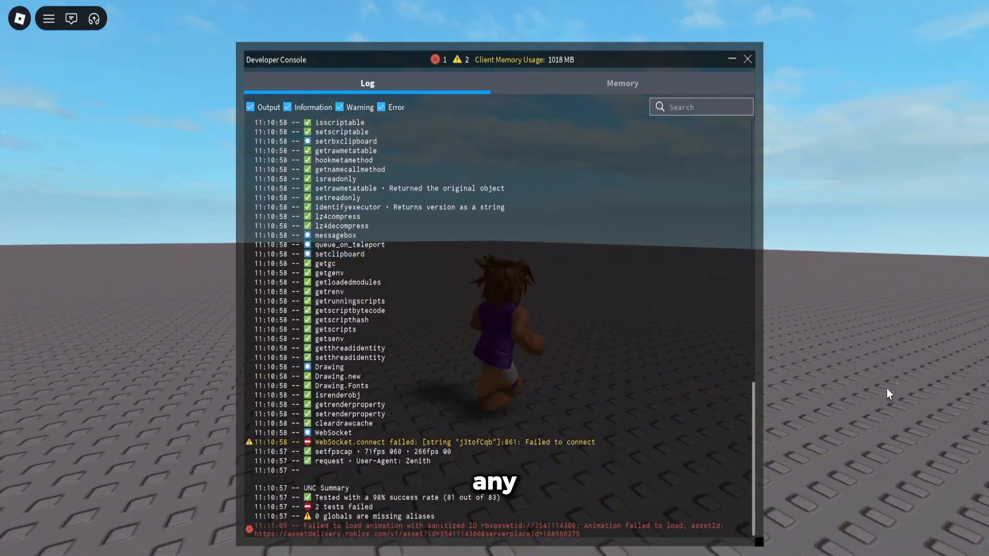
{"action": "left_click", "coordinate": [748, 59]}
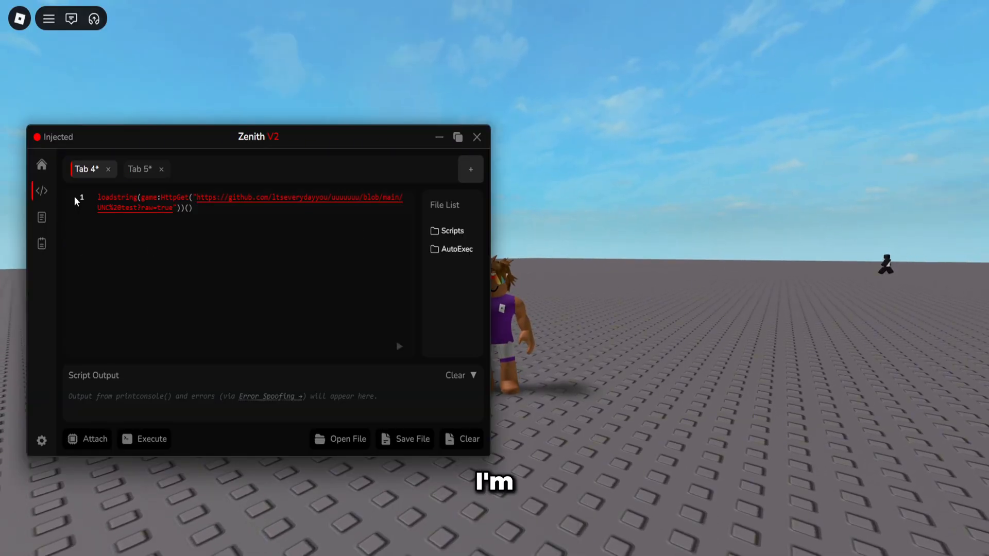
Search the Script Hub for fisch, steal a brainrot, 99 nights and fish it
{"action": "left_click", "coordinate": [41, 217]}
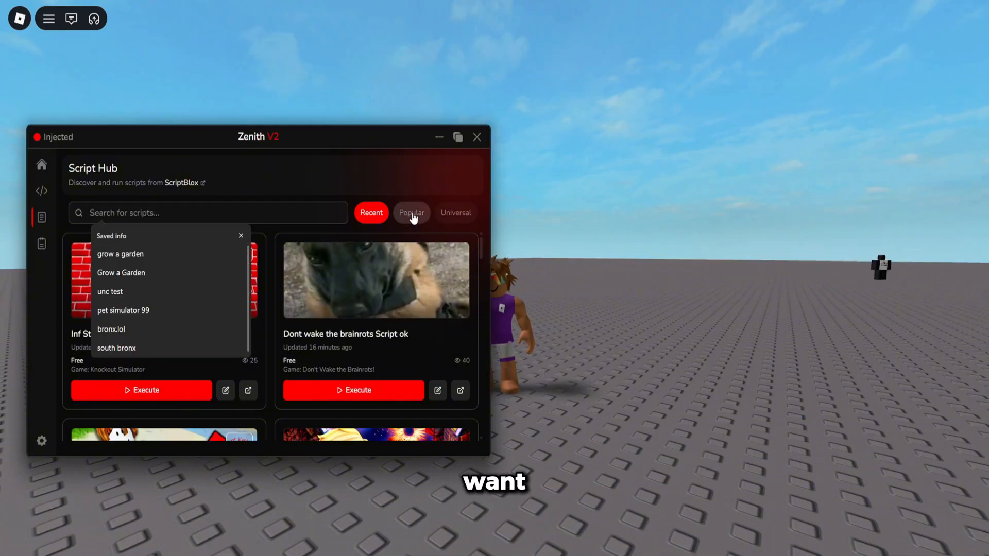
{"action": "type", "text": "fisch"}
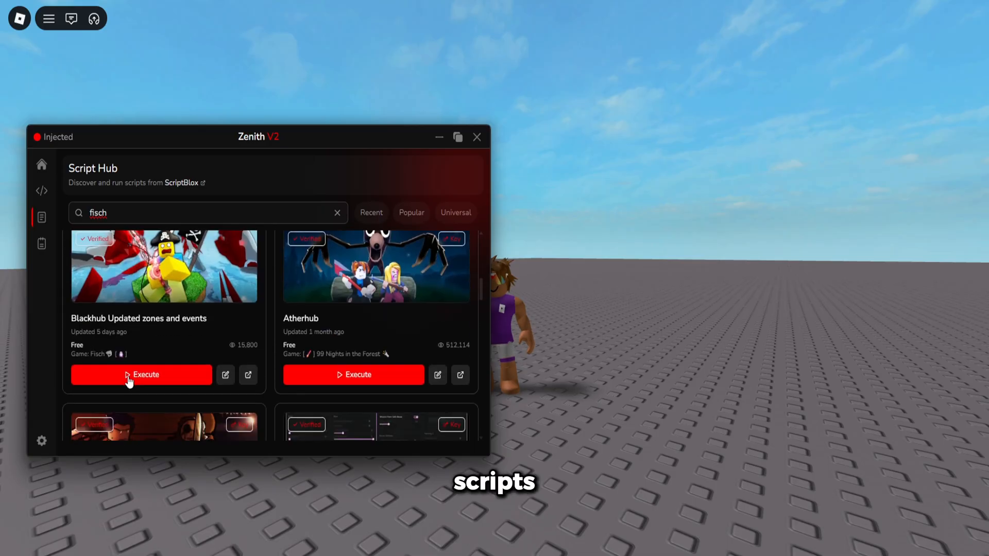
{"action": "type", "text": "steal a brainrot"}
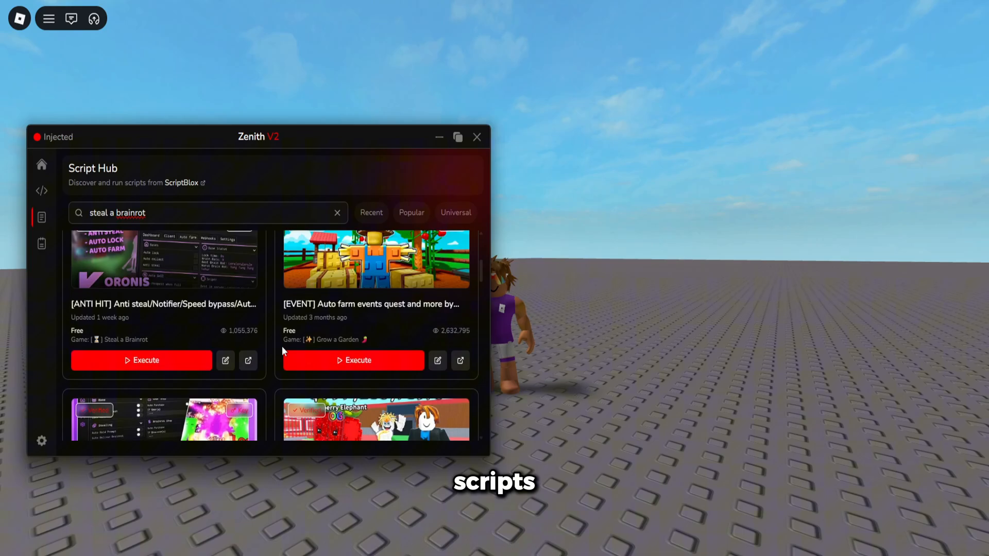
{"action": "type", "text": "99 nights in the forest"}
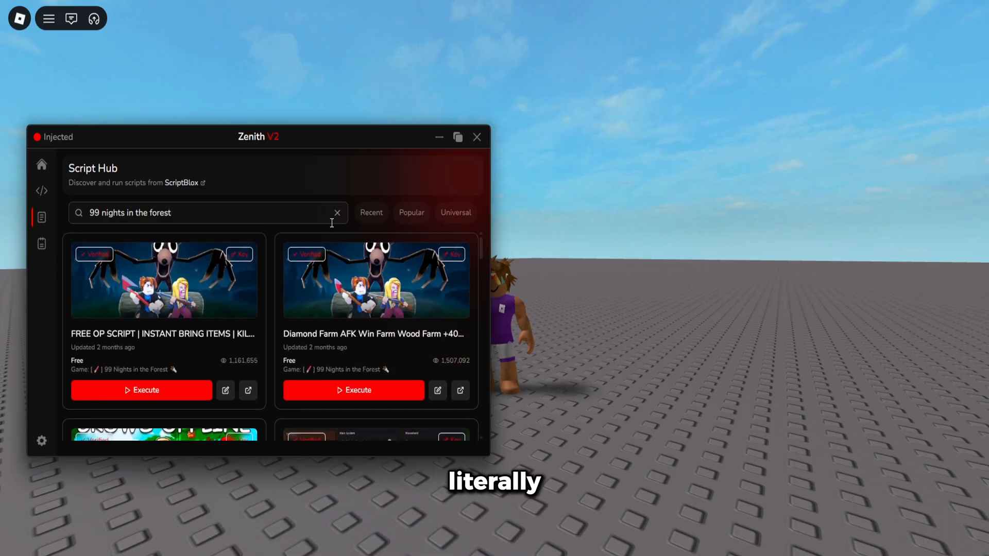
{"action": "type", "text": "fish it"}
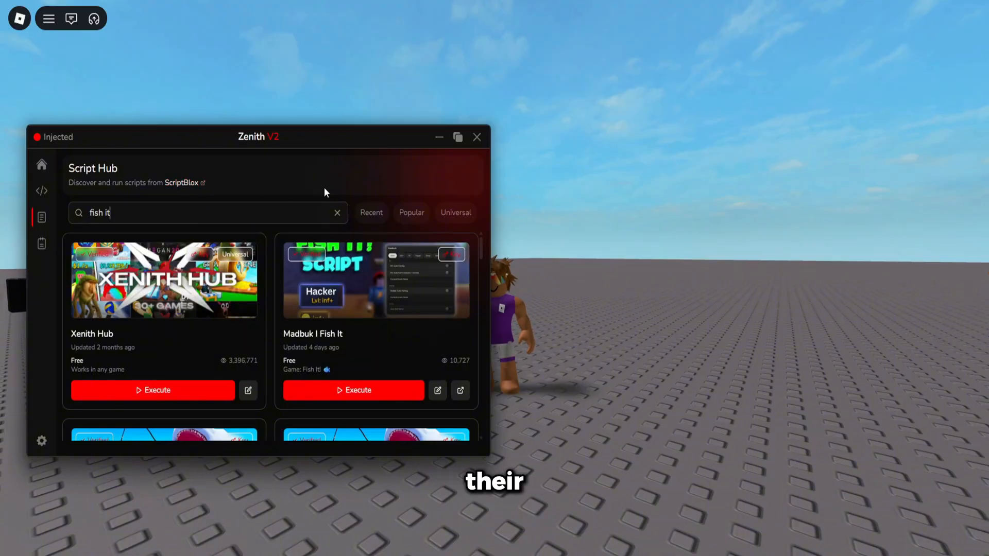
Clear the search, scroll the Recent scripts list, and open Function Documentation
{"action": "left_click", "coordinate": [371, 213]}
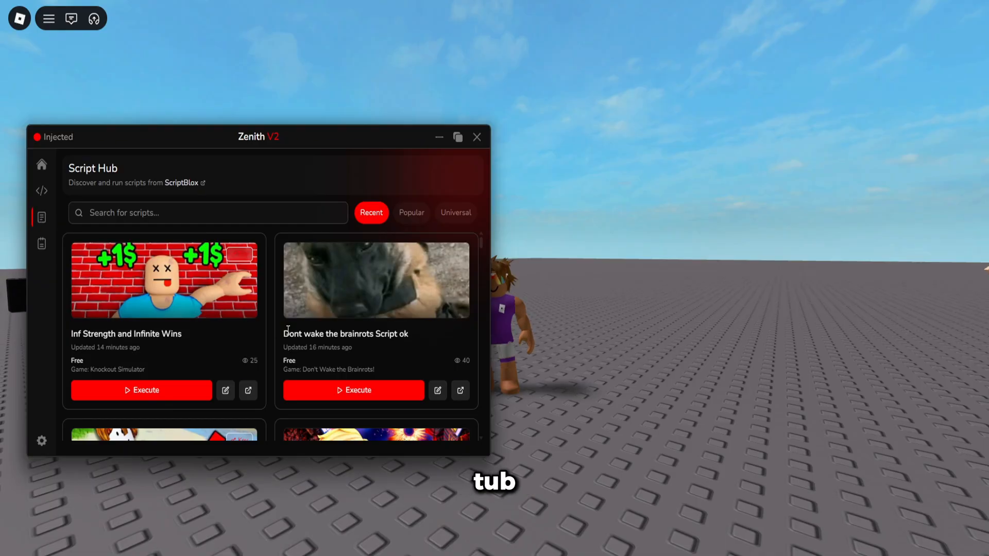
{"action": "scroll", "scroll_direction": "down", "scroll_amount": 3}
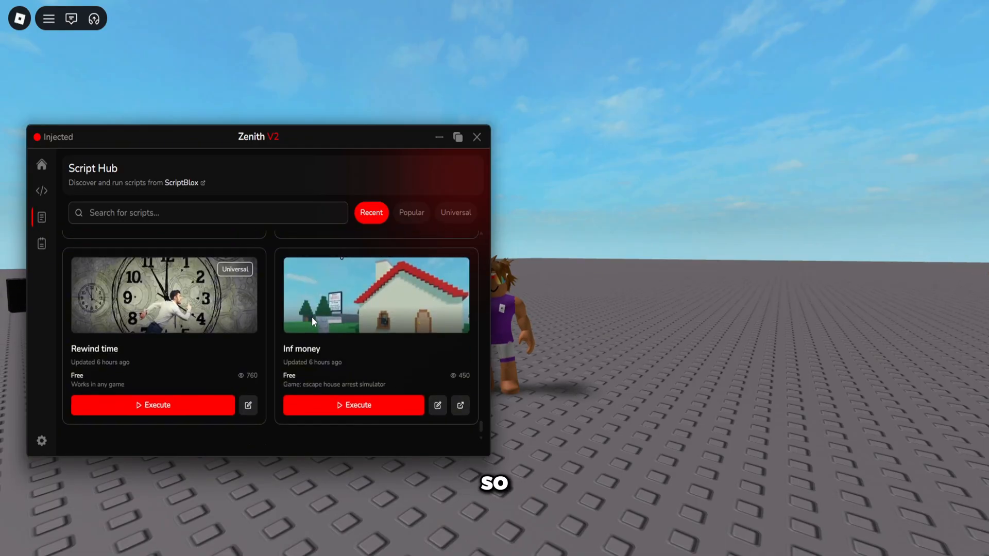
{"action": "scroll", "scroll_direction": "down", "scroll_amount": 3}
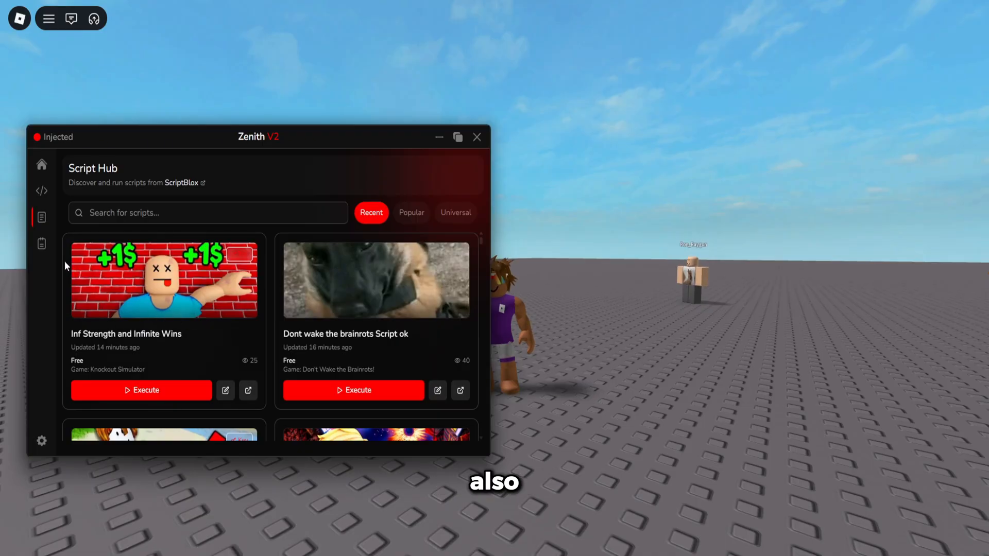
{"action": "left_click", "coordinate": [41, 244]}
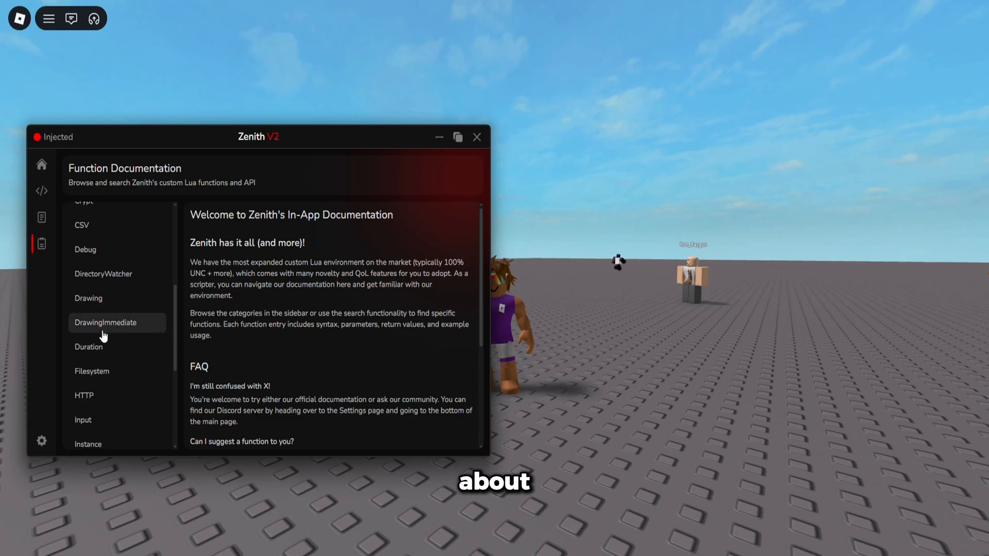
View the Regex and Math function docs, then return to the script editor
{"action": "left_click", "coordinate": [84, 335]}
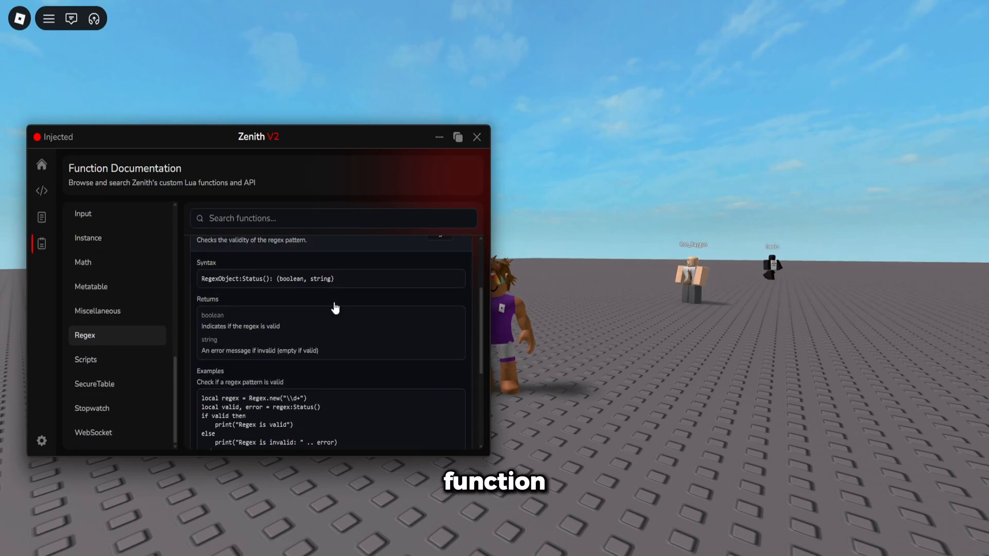
{"action": "left_click", "coordinate": [83, 317]}
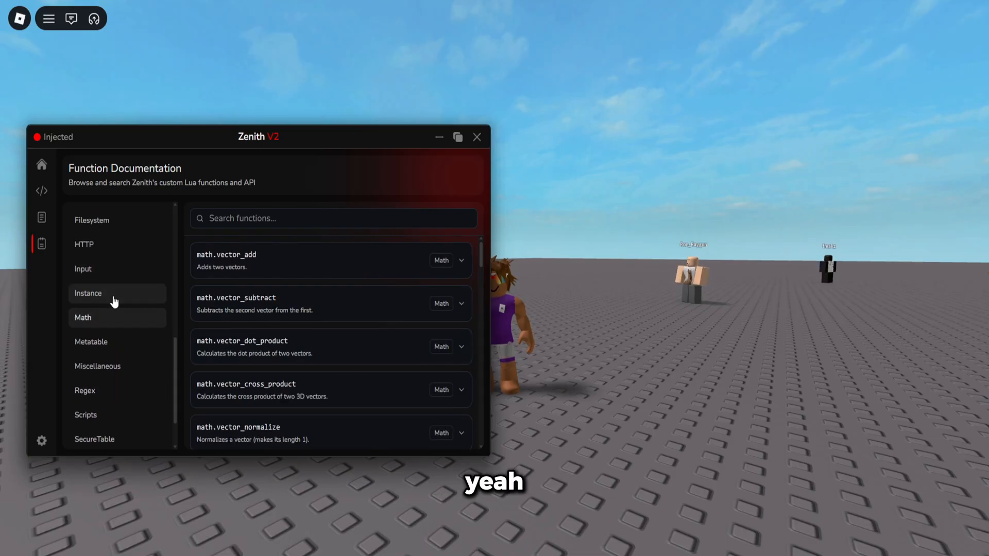
{"action": "left_click", "coordinate": [88, 293]}
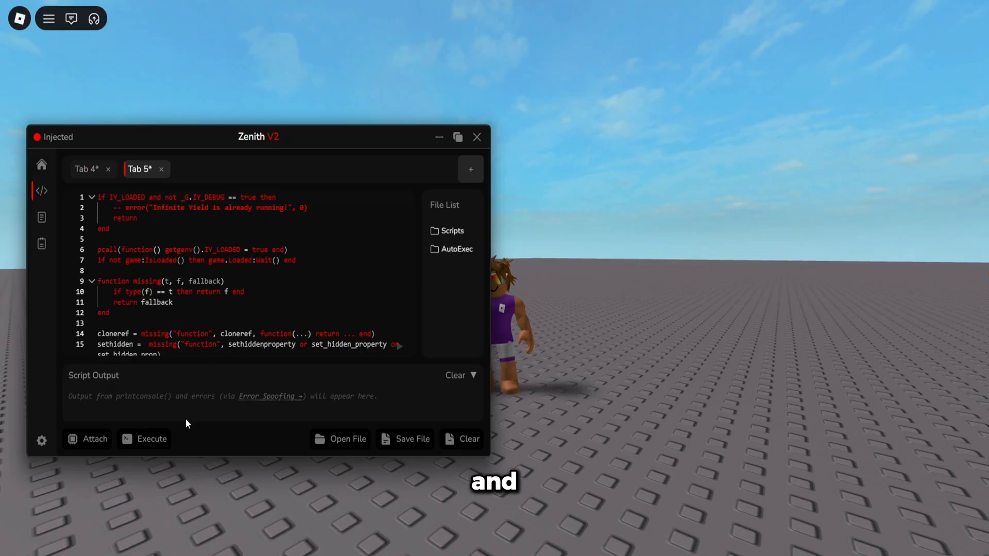
Run the Infinite Yield script and enter a command in its command bar
{"action": "left_click", "coordinate": [151, 438]}
{"action": "type", "text": "walksped"}
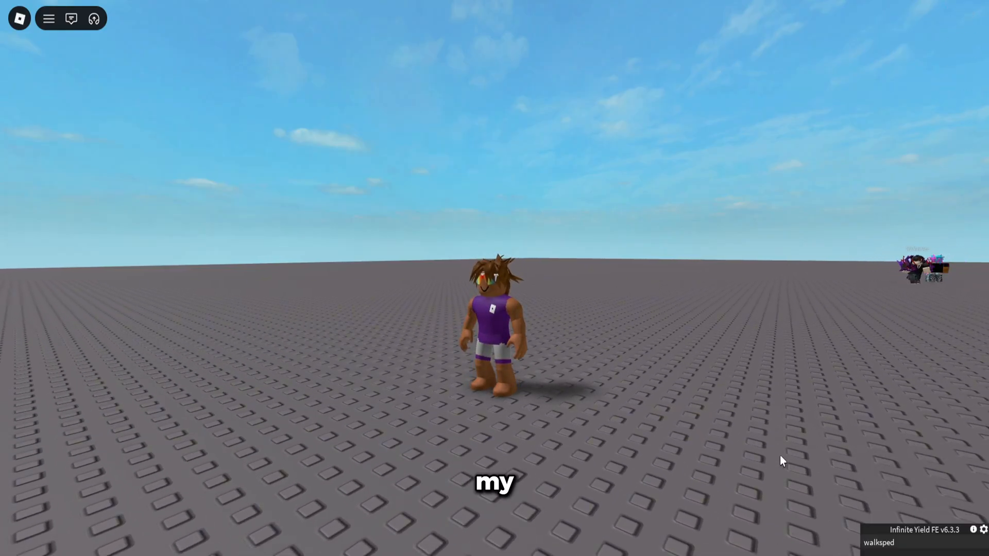
{"action": "type", "text": "u"}
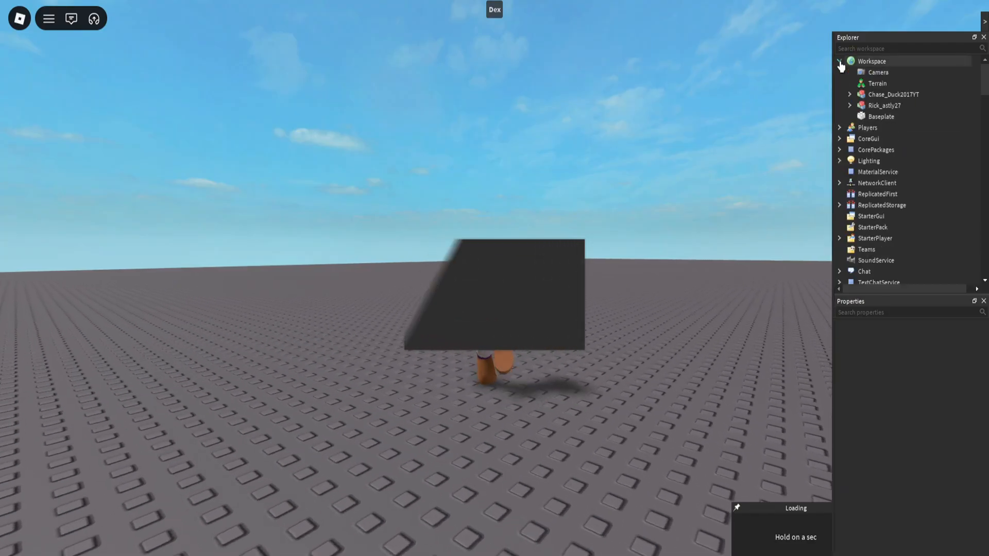
Expand the character model in Dex, decompile Health and Animate, then close the viewer
{"action": "left_click", "coordinate": [850, 94]}
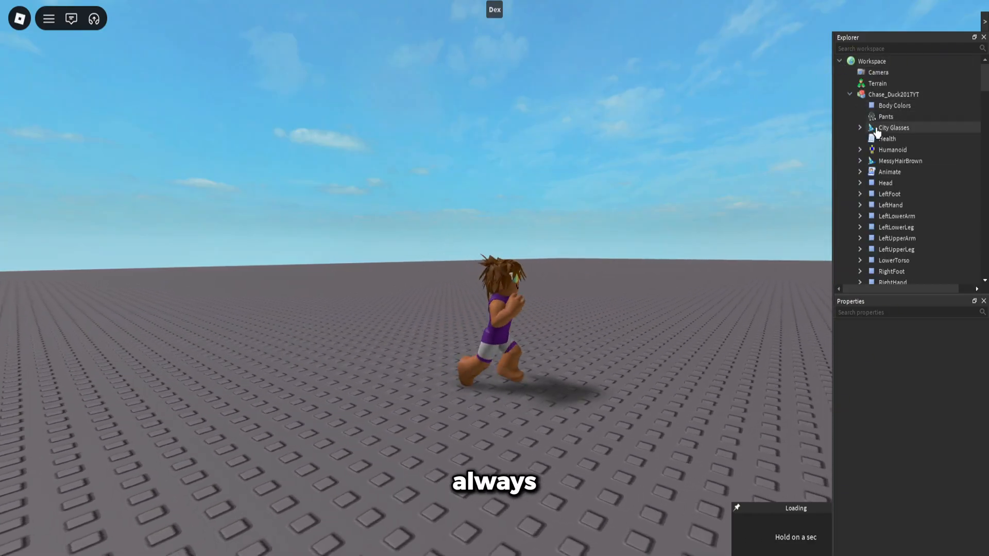
{"action": "left_click", "coordinate": [887, 138]}
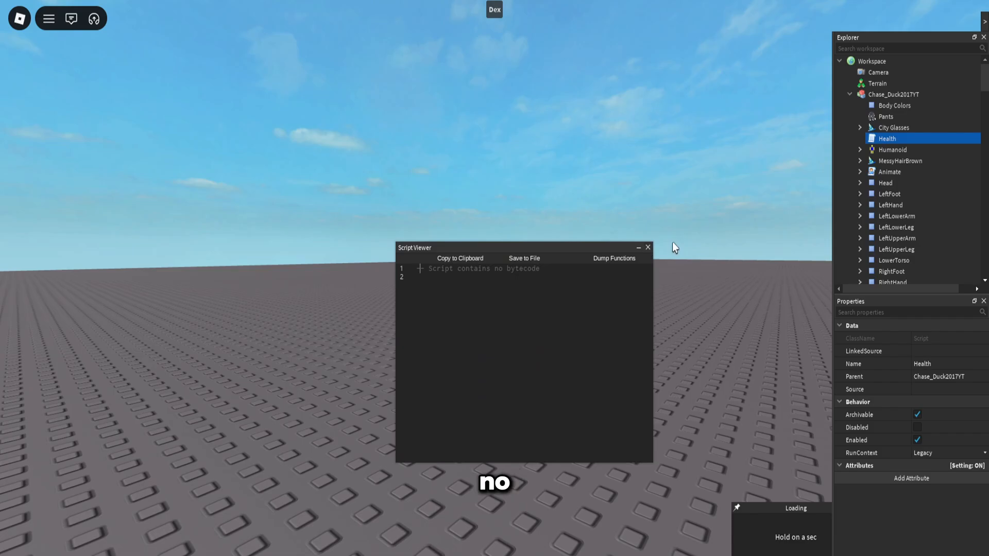
{"action": "left_click", "coordinate": [890, 172]}
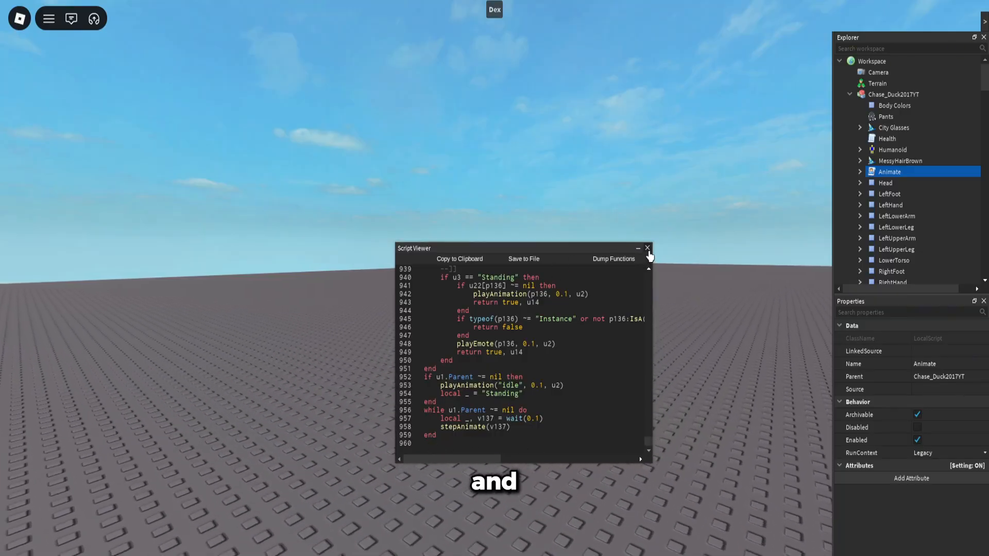
{"action": "left_click", "coordinate": [647, 247]}
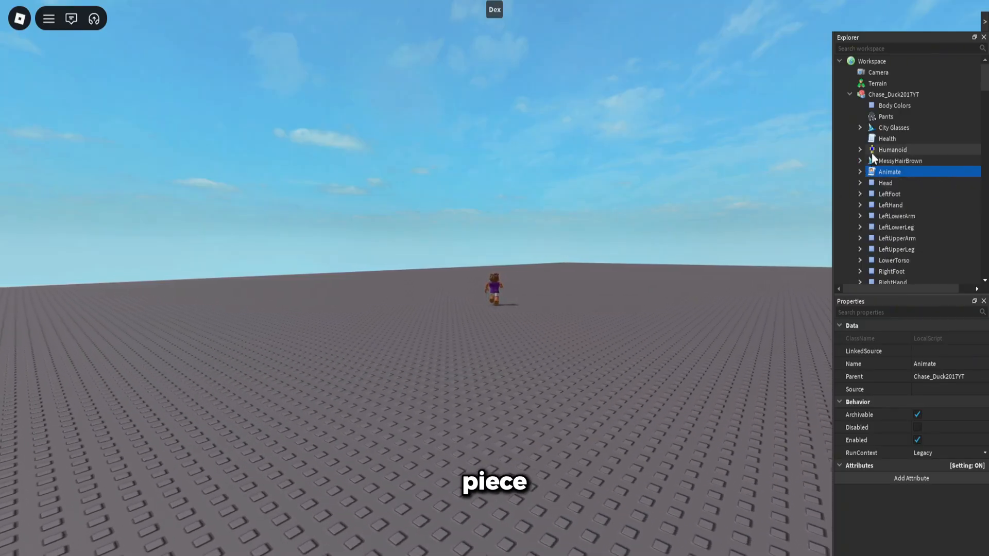
{"action": "scroll", "scroll_direction": "down", "scroll_amount": 3}
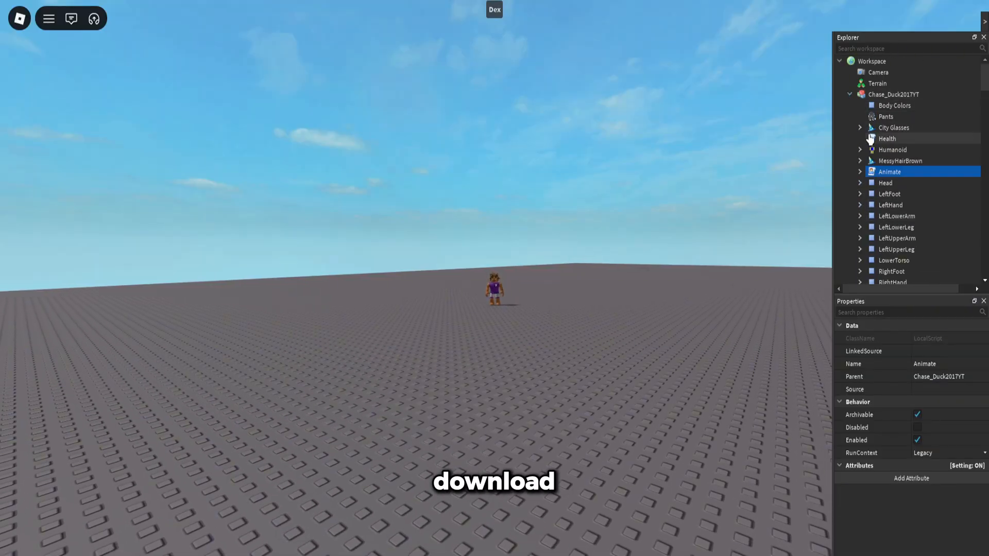
Collapse the character, expand Players > PlayerScripts, and close the BubbleChat script viewer
{"action": "left_click", "coordinate": [888, 150]}
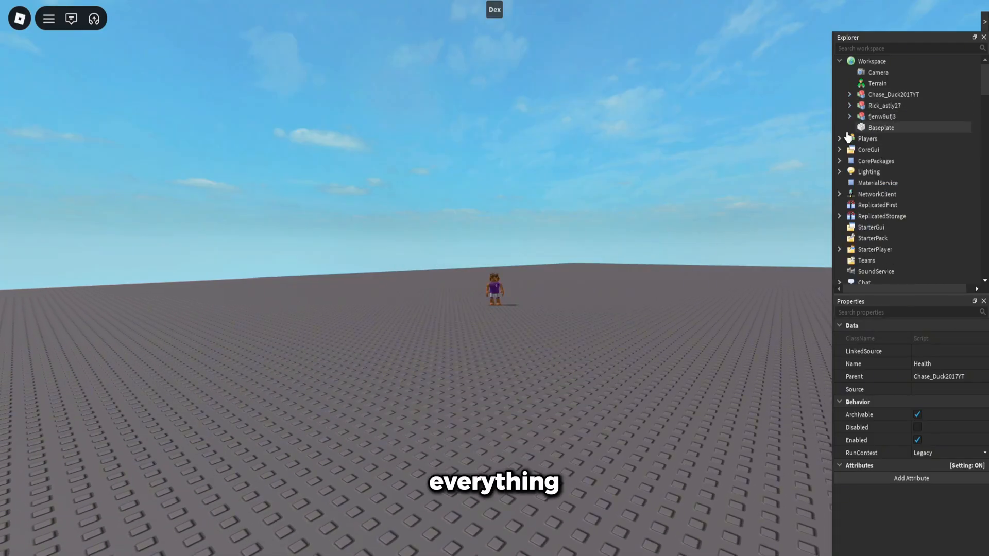
{"action": "left_click", "coordinate": [840, 138]}
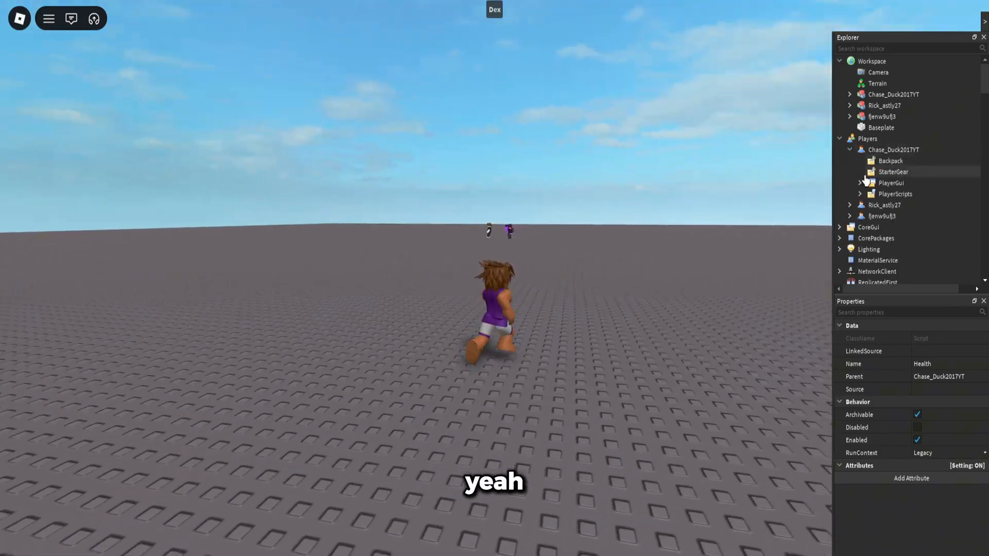
{"action": "left_click", "coordinate": [860, 183]}
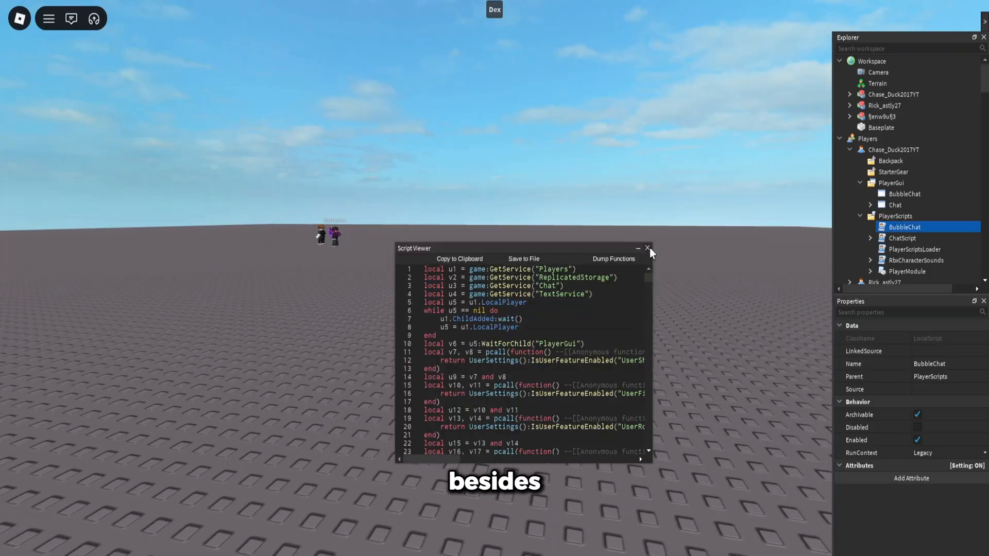
{"action": "left_click", "coordinate": [647, 247]}
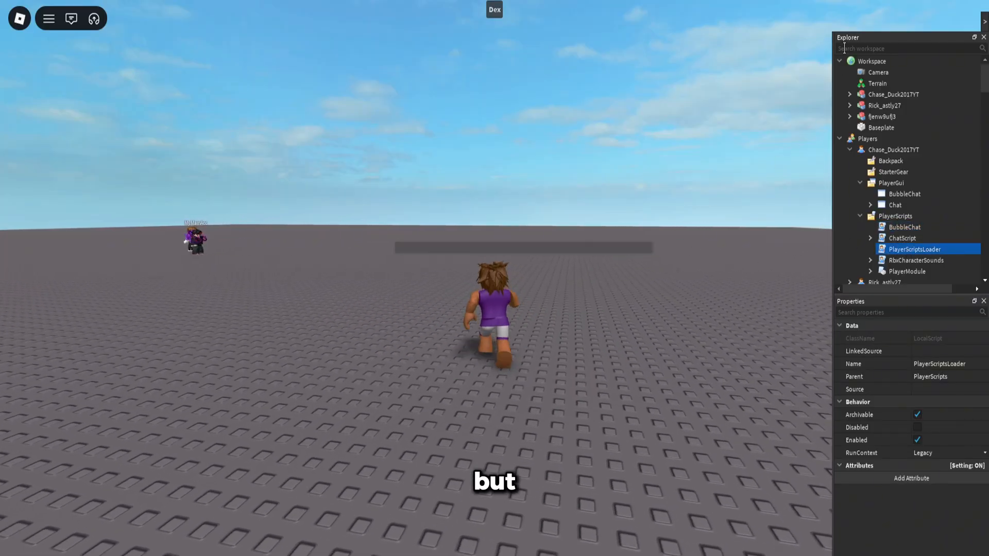